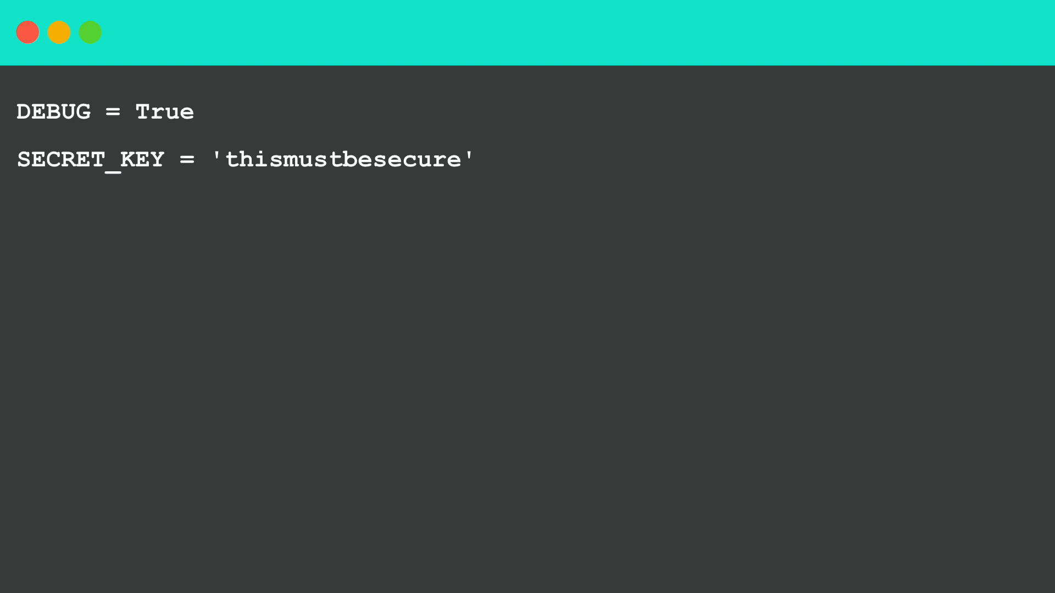
{"action": "type", "text": "ROOT_URLCONF = __name__"}
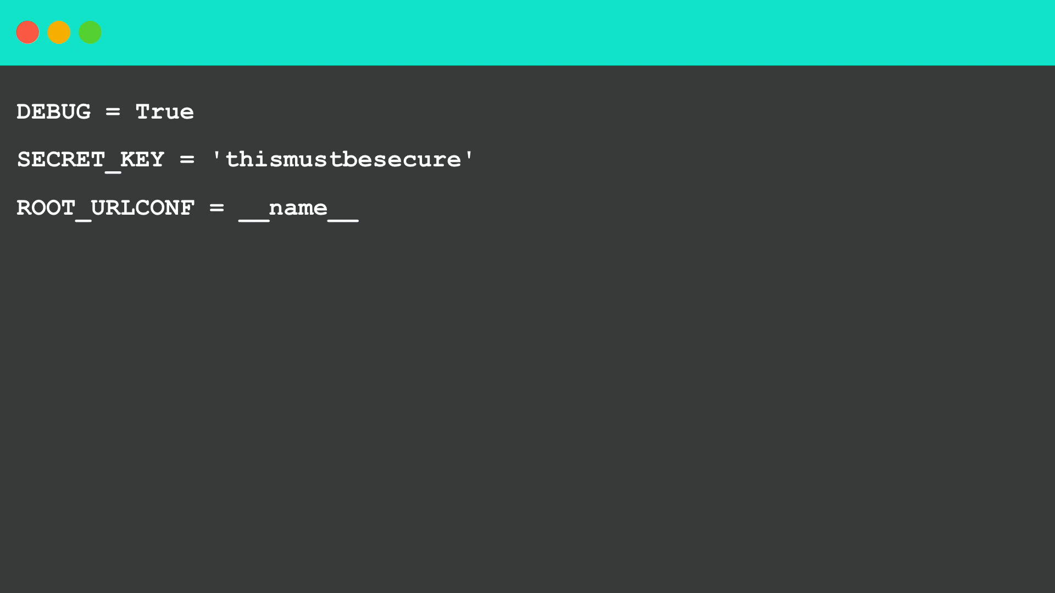
{"action": "type", "text": "urlpatterns = []"}
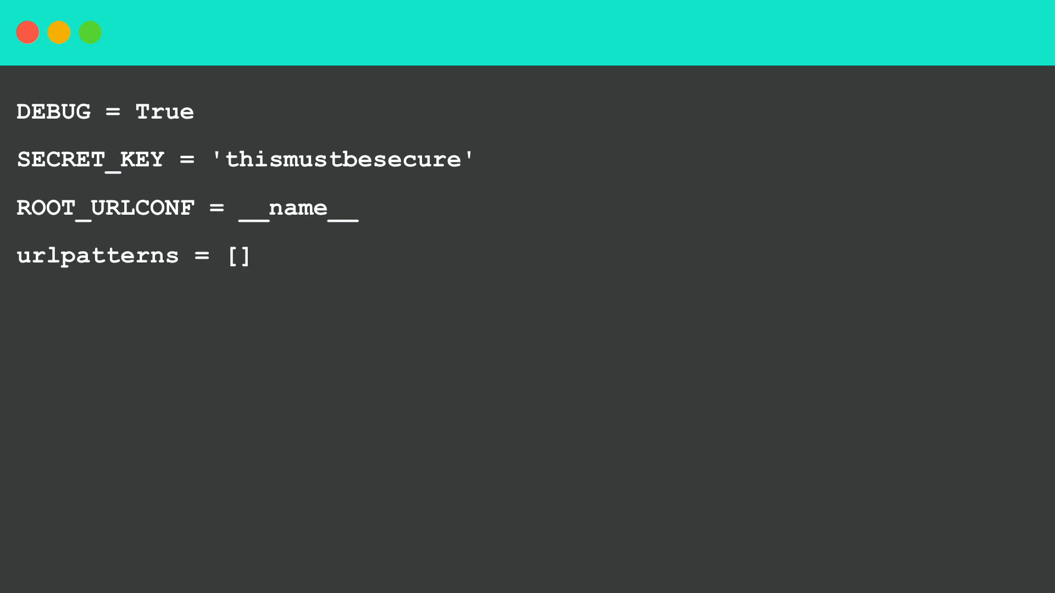